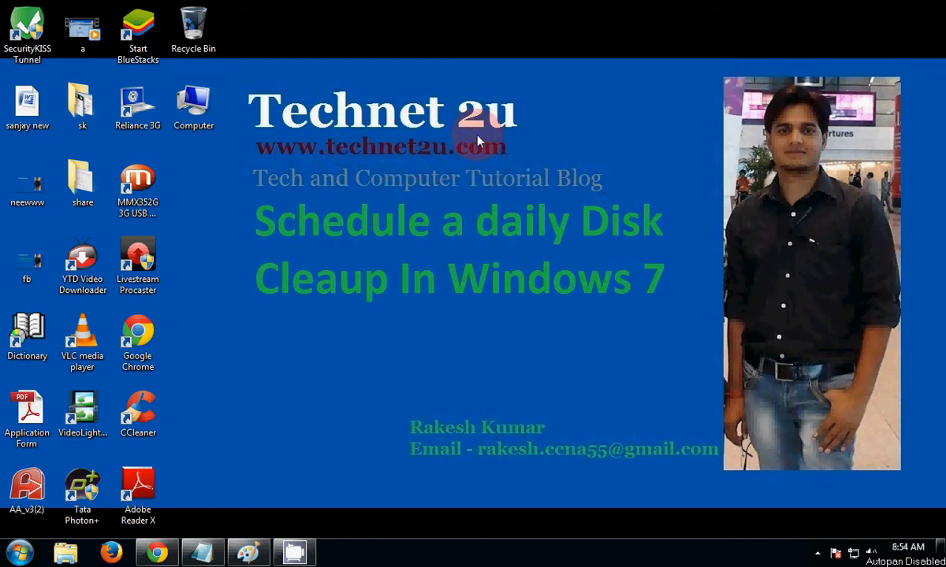
{"action": "mouse_move", "coordinate": [421, 209]}
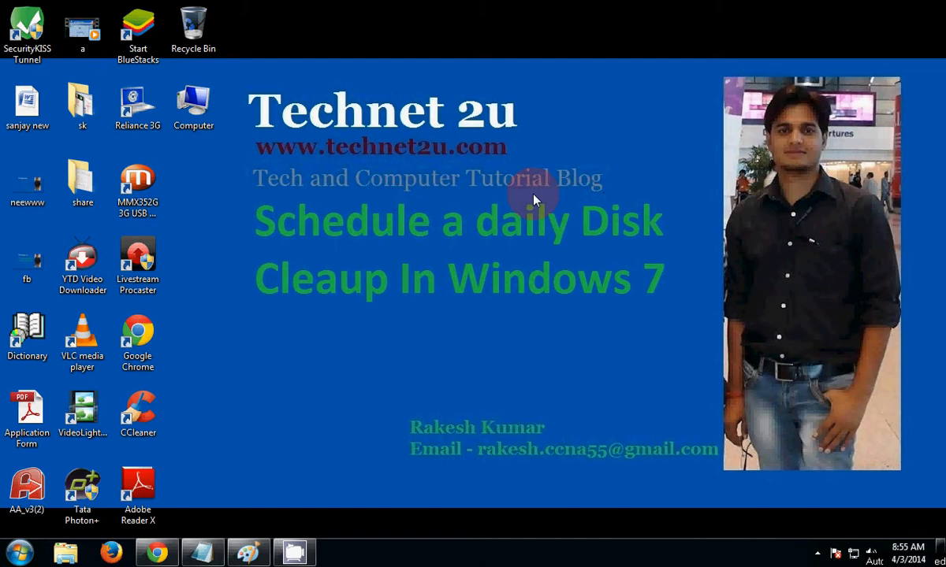
{"action": "mouse_move", "coordinate": [416, 242]}
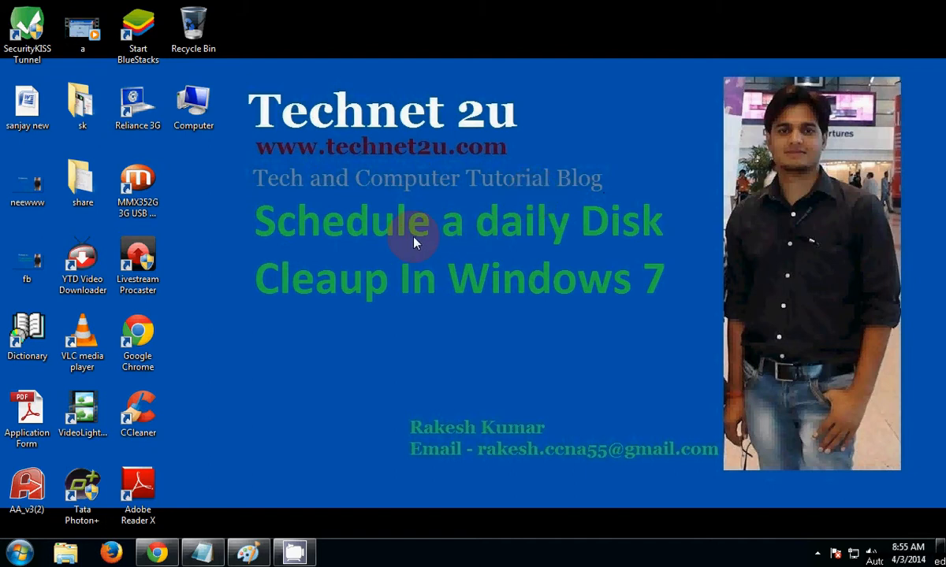
{"action": "mouse_move", "coordinate": [484, 284]}
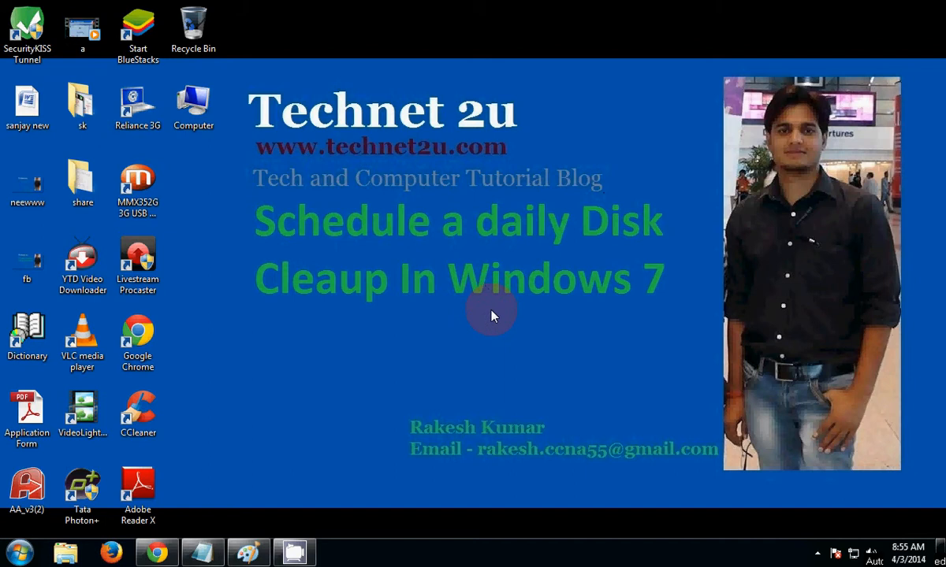
{"action": "mouse_move", "coordinate": [418, 331]}
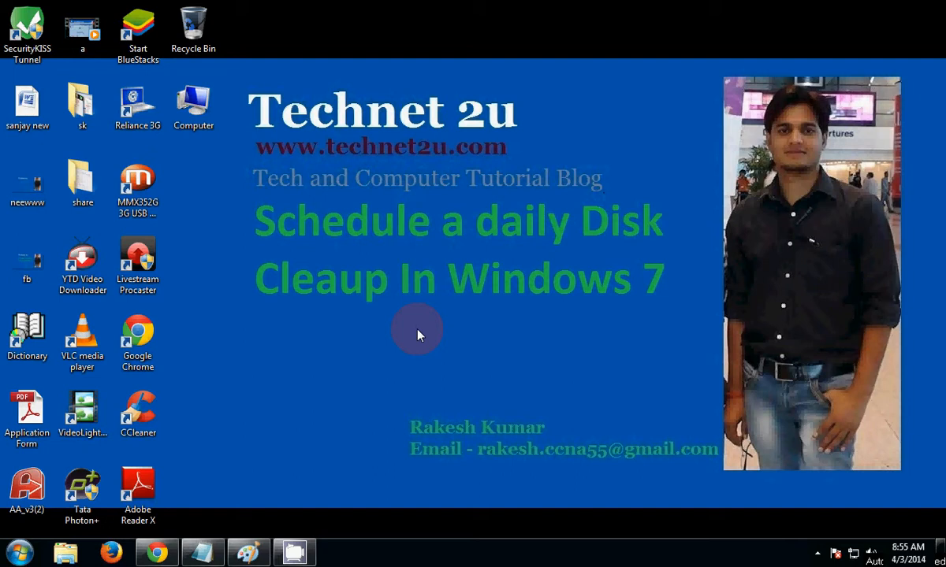
- Search the Start menu for 'task sch' to locate Task Scheduler
{"action": "left_click", "coordinate": [137, 414]}
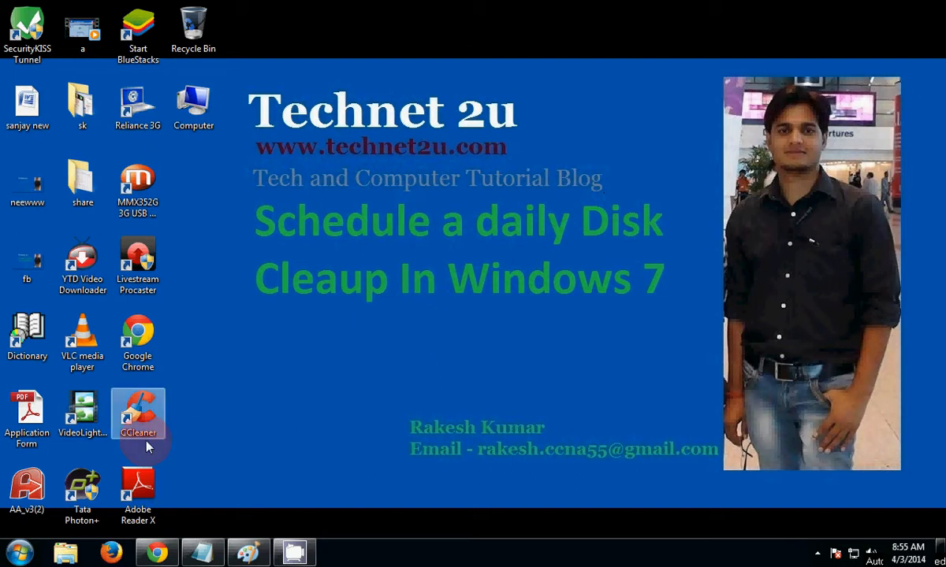
{"action": "left_click", "coordinate": [21, 552]}
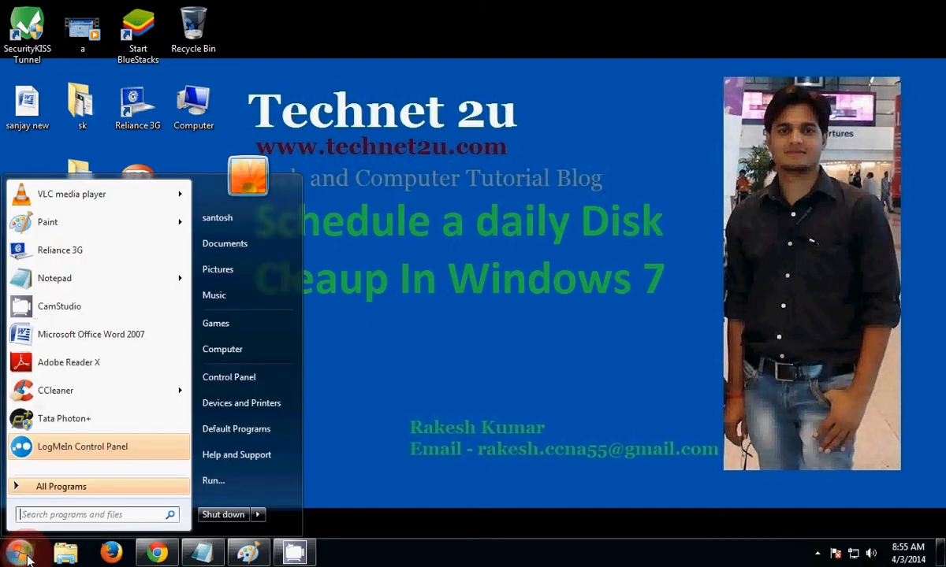
{"action": "mouse_move", "coordinate": [63, 536]}
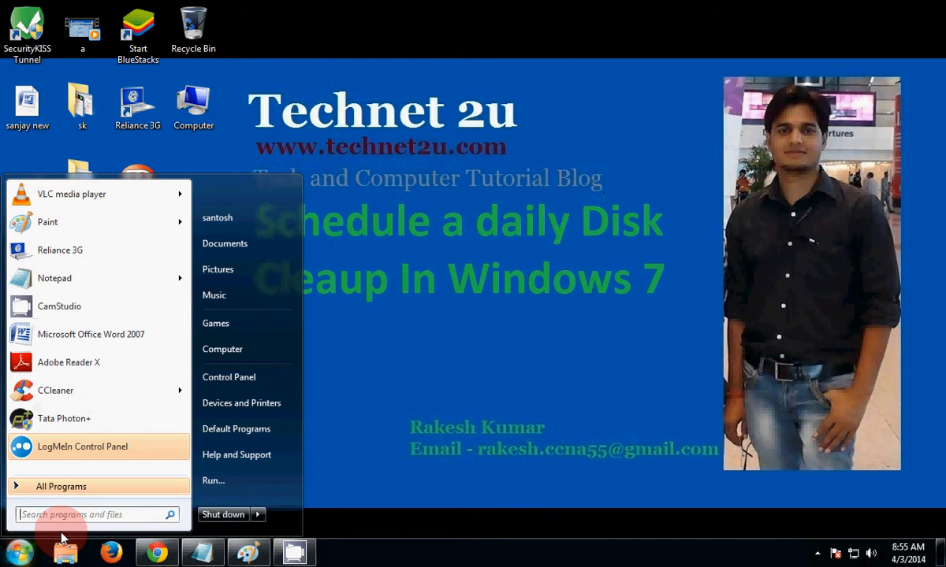
{"action": "type", "text": "task schedule"}
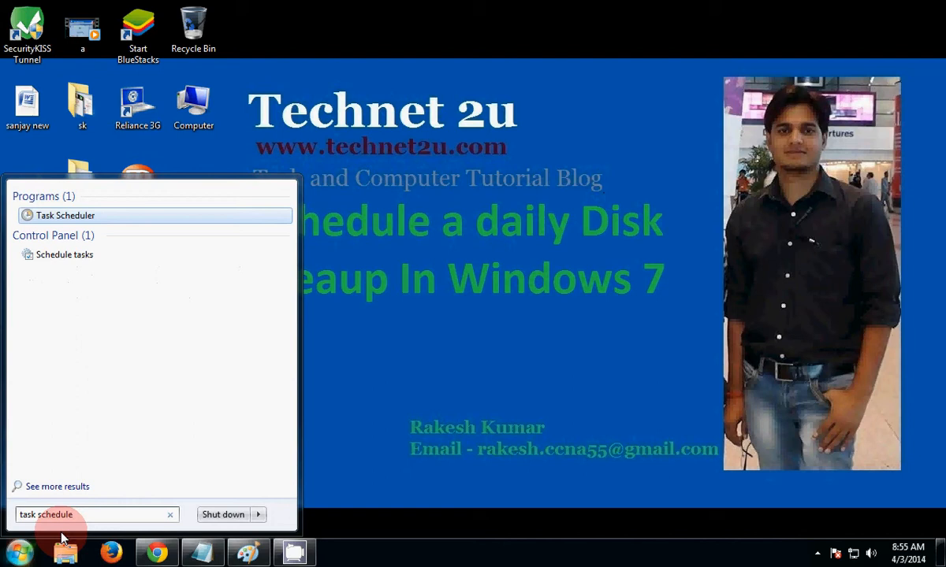
{"action": "mouse_move", "coordinate": [78, 215]}
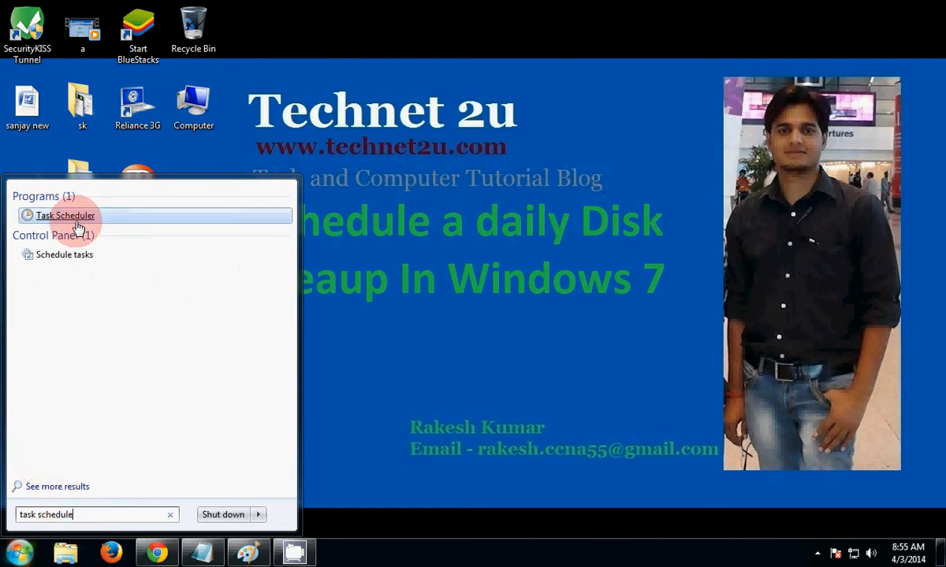
{"action": "mouse_move", "coordinate": [75, 223]}
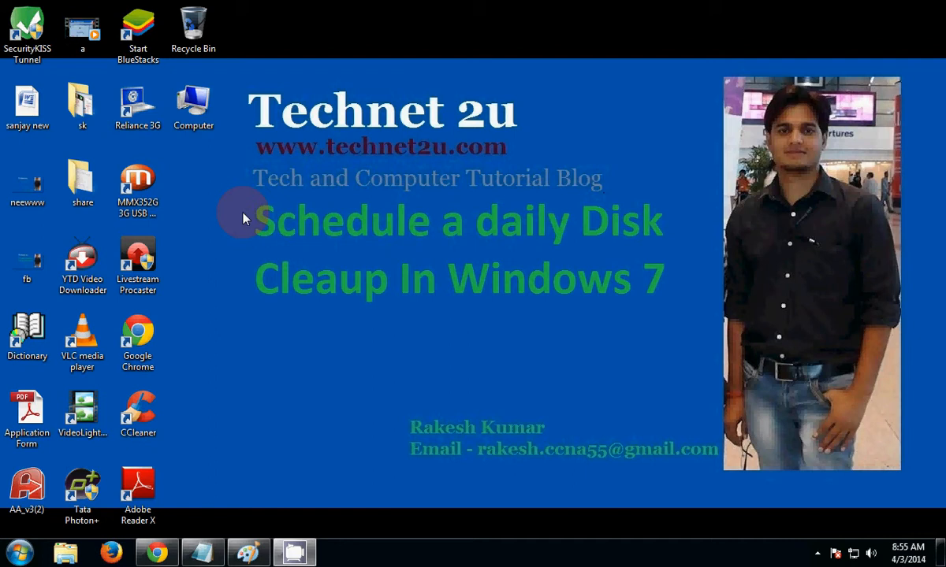
- Launch Task Scheduler and open its Action menu
{"action": "left_click", "coordinate": [340, 552]}
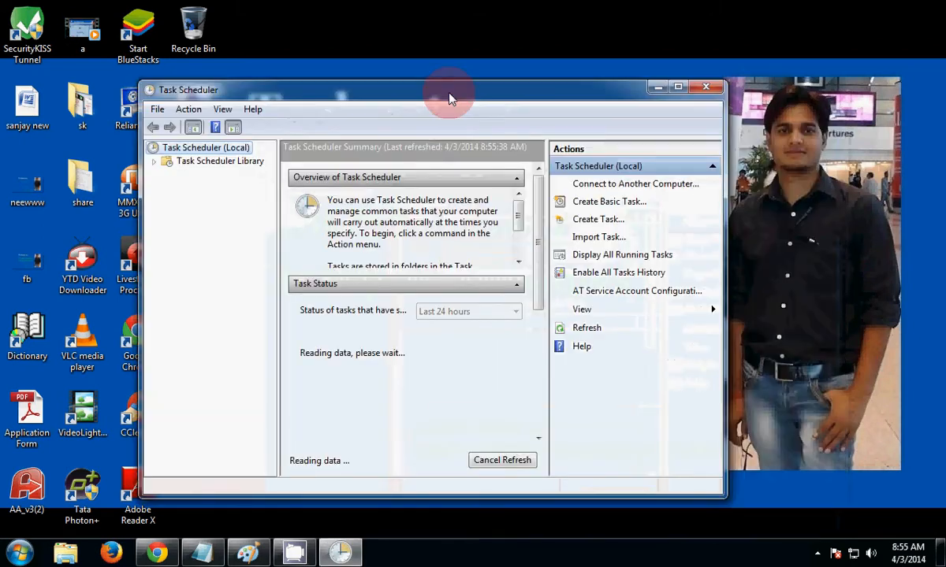
{"action": "mouse_move", "coordinate": [331, 182]}
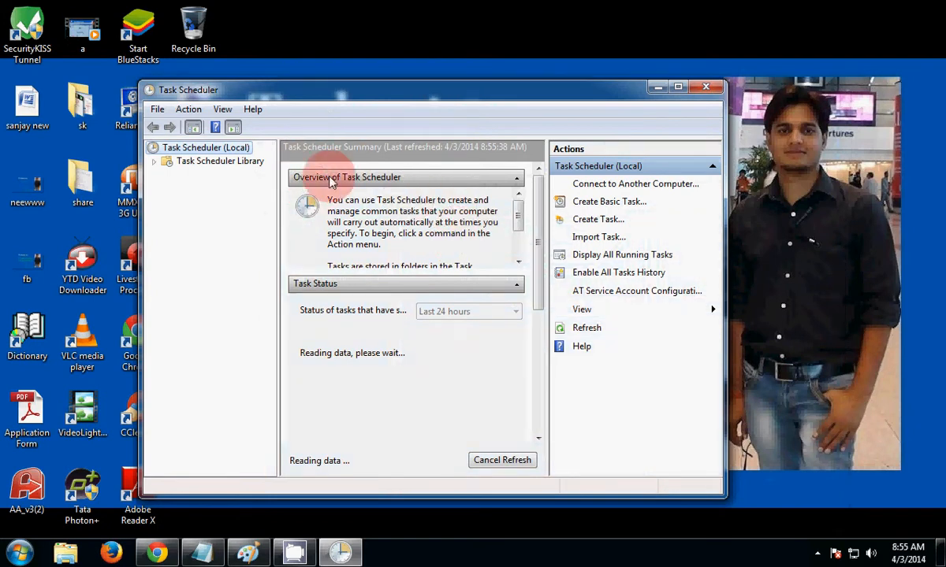
{"action": "left_click", "coordinate": [189, 109]}
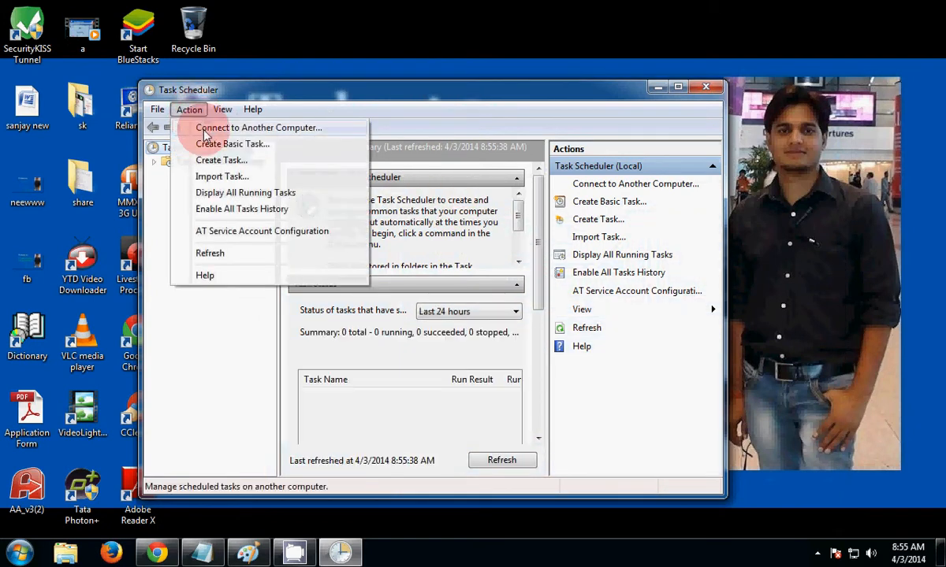
{"action": "mouse_move", "coordinate": [232, 143]}
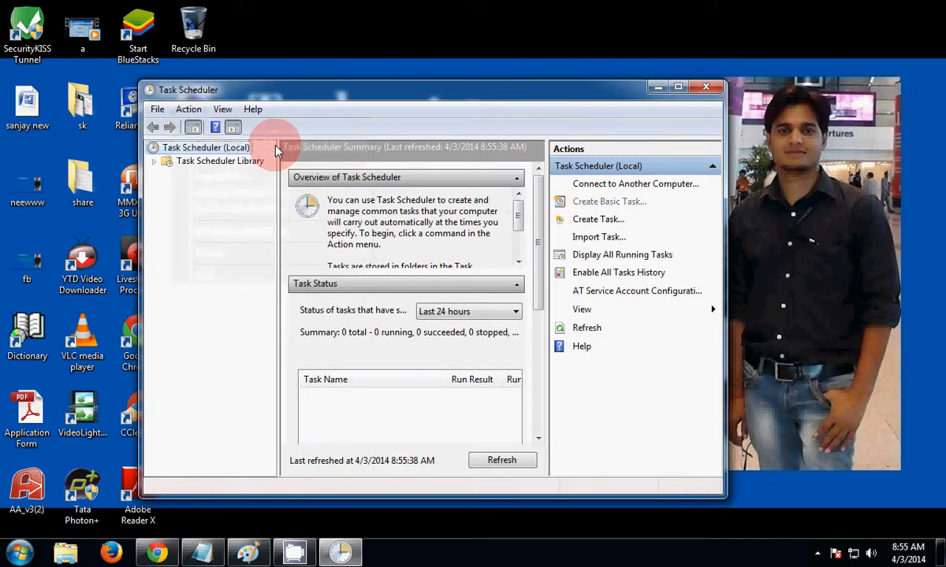
{"action": "mouse_move", "coordinate": [308, 140]}
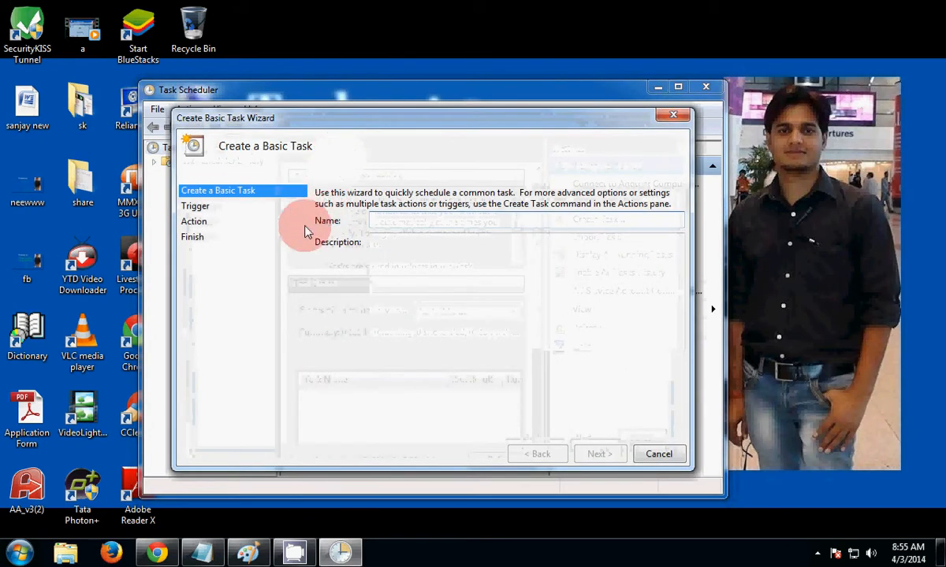
{"action": "mouse_move", "coordinate": [386, 224]}
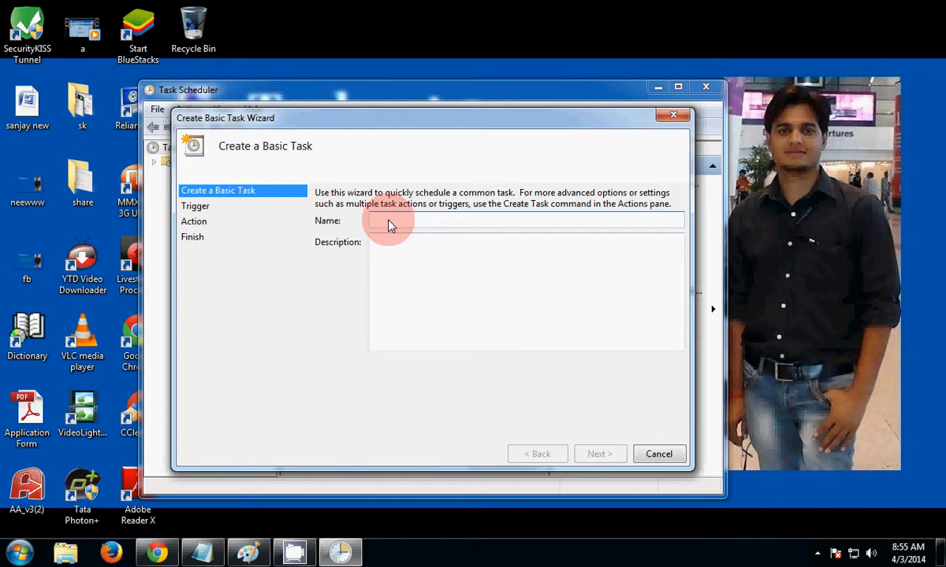
- Name the task 'Diskclean', describe it 'Run cleanup automatic', and choose the Daily trigger
{"action": "type", "text": "Di"}
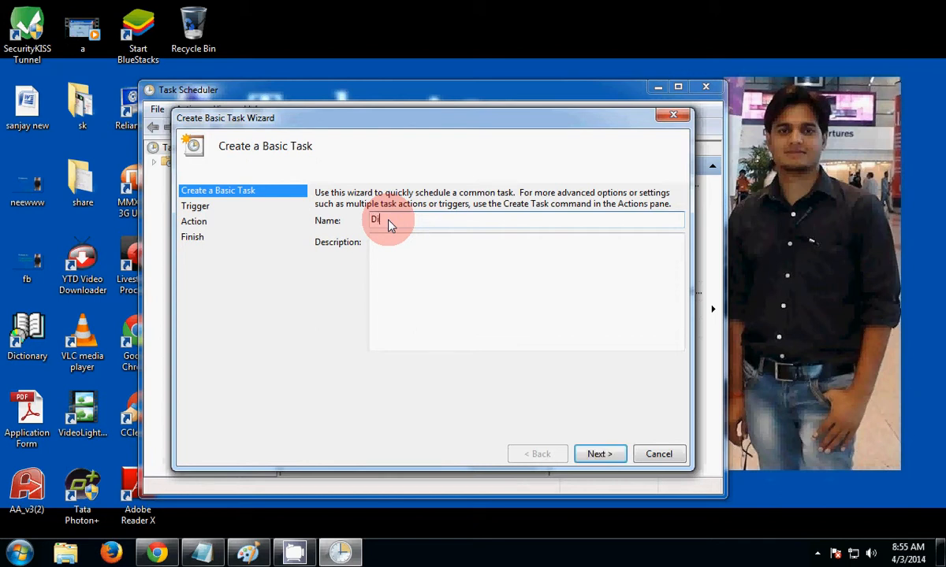
{"action": "type", "text": "skcl"}
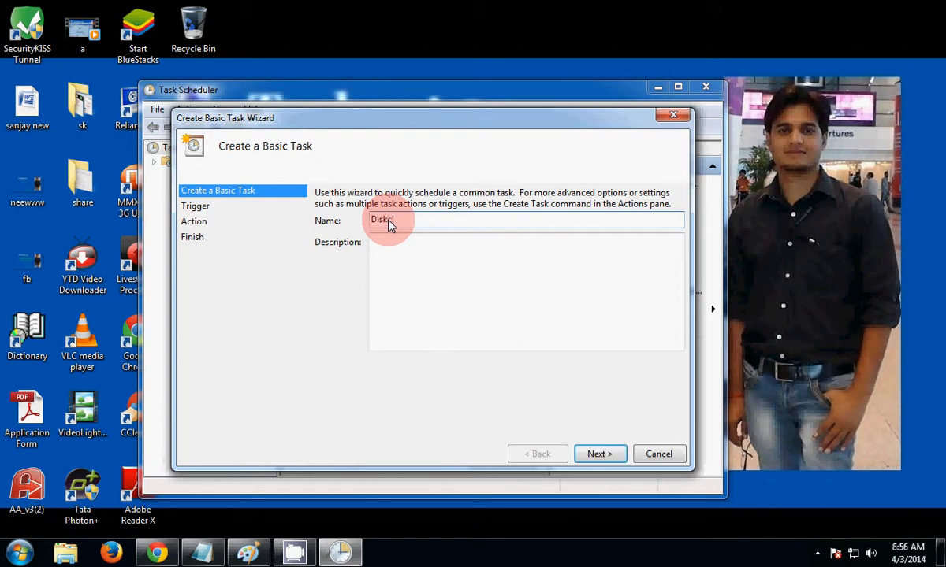
{"action": "type", "text": "ean"}
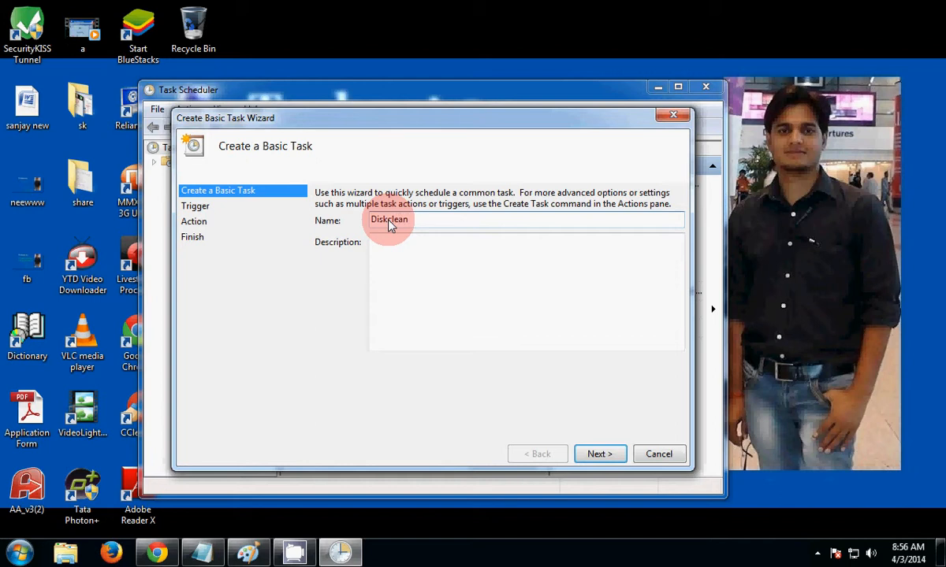
{"action": "left_click", "coordinate": [397, 250]}
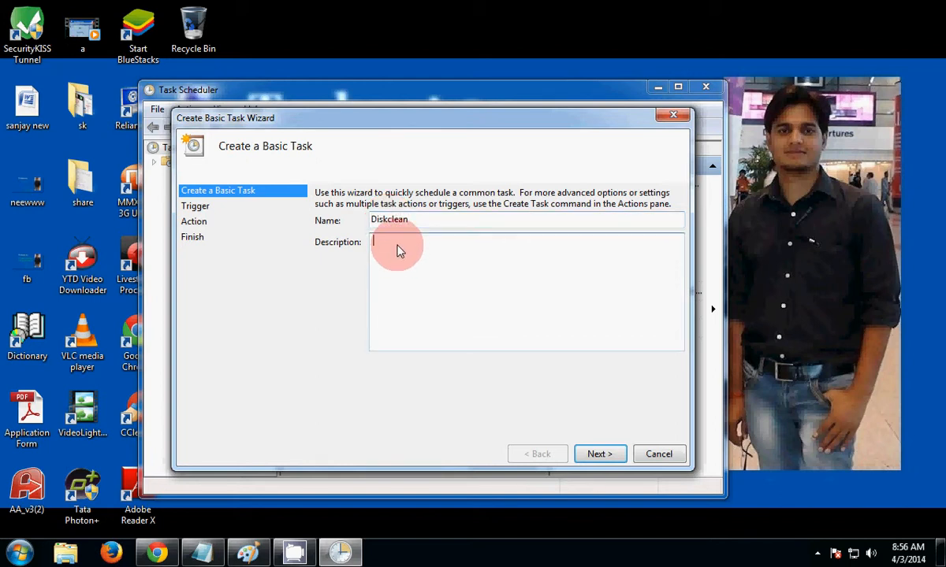
{"action": "type", "text": "Run"}
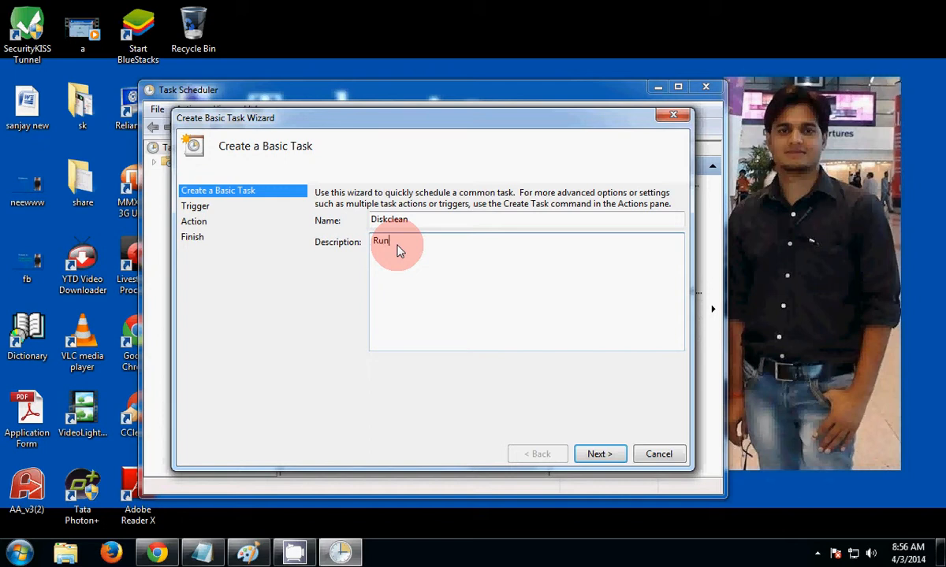
{"action": "type", "text": "clean"}
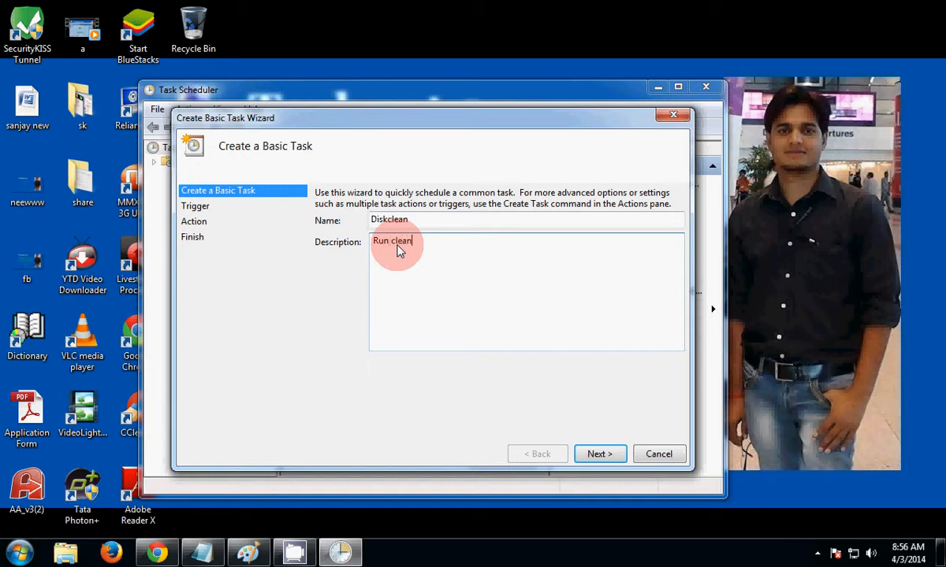
{"action": "type", "text": "up au"}
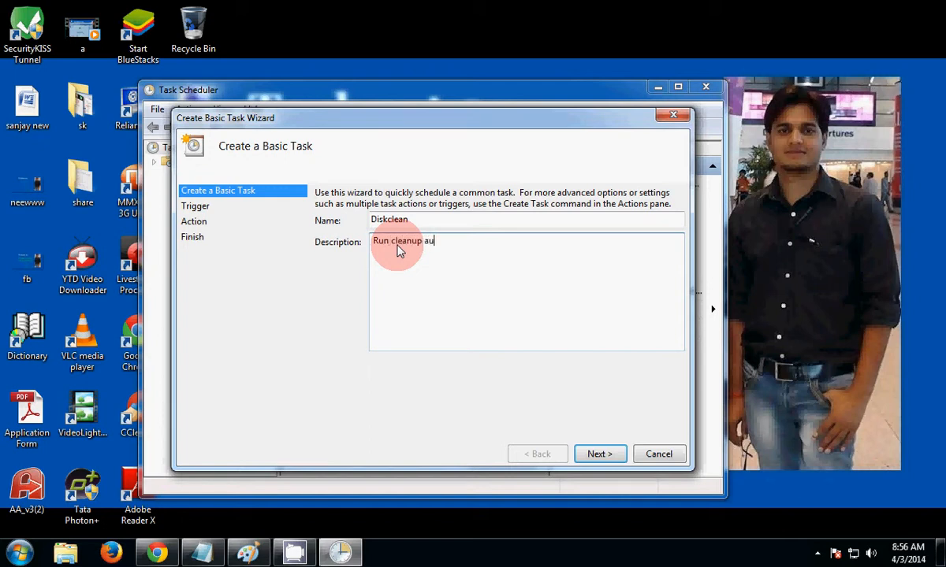
{"action": "type", "text": "toma"}
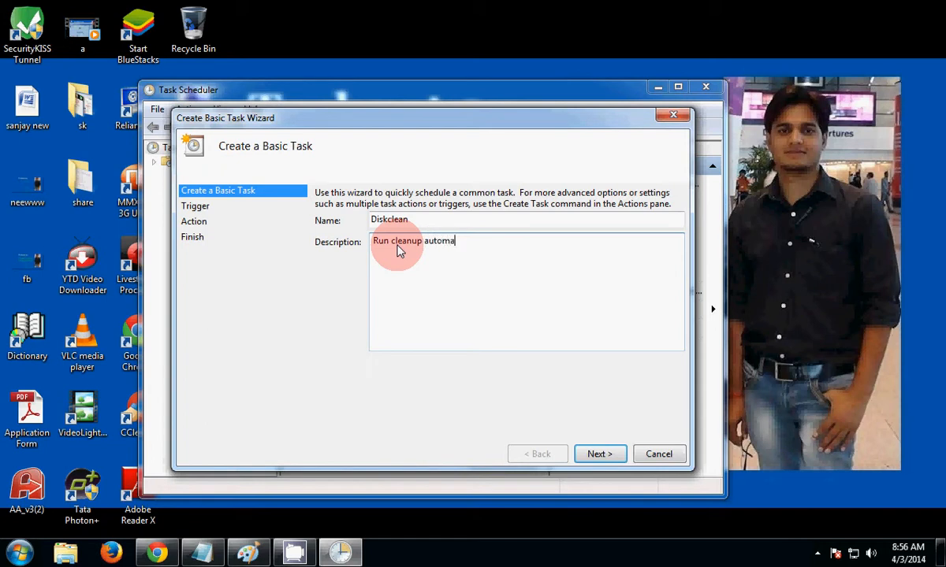
{"action": "type", "text": "tic"}
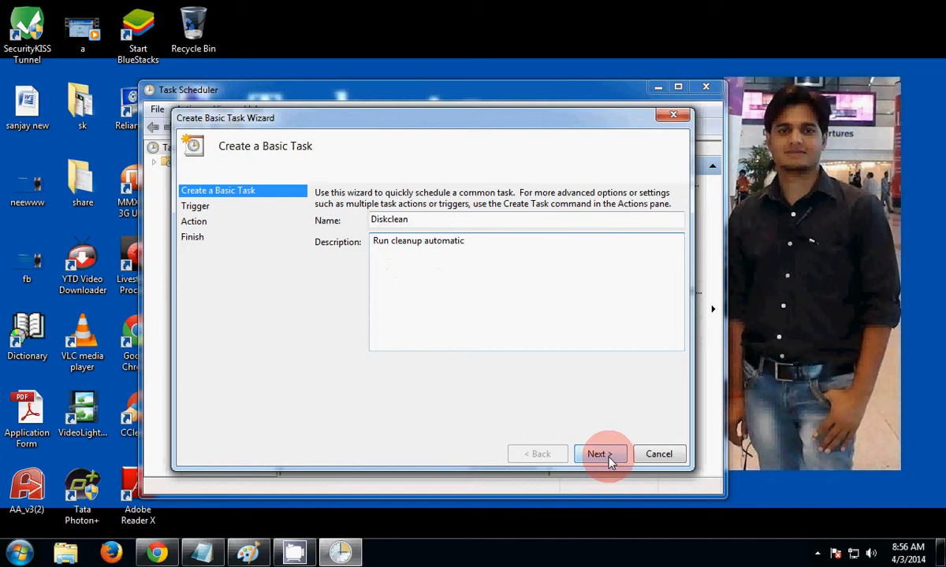
{"action": "left_click", "coordinate": [596, 454]}
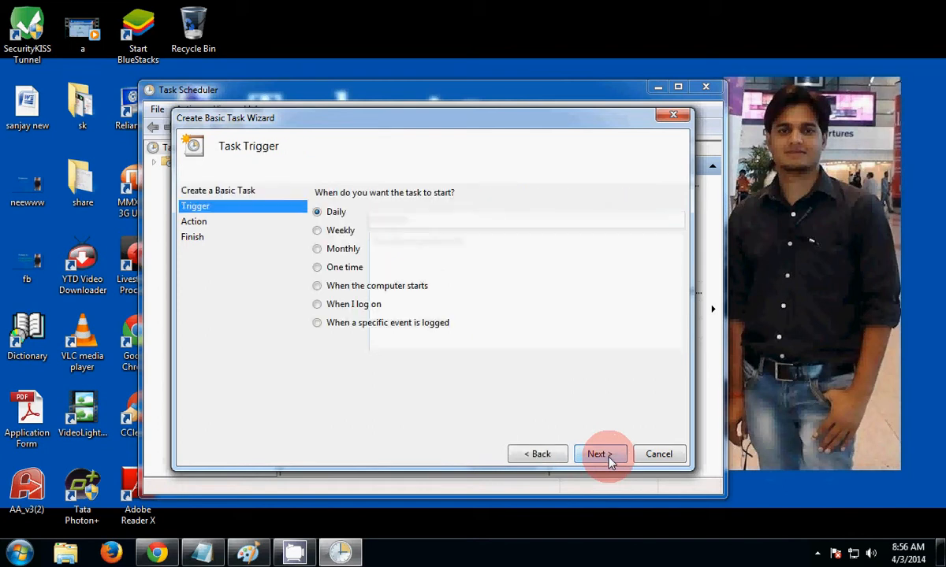
{"action": "mouse_move", "coordinate": [349, 211]}
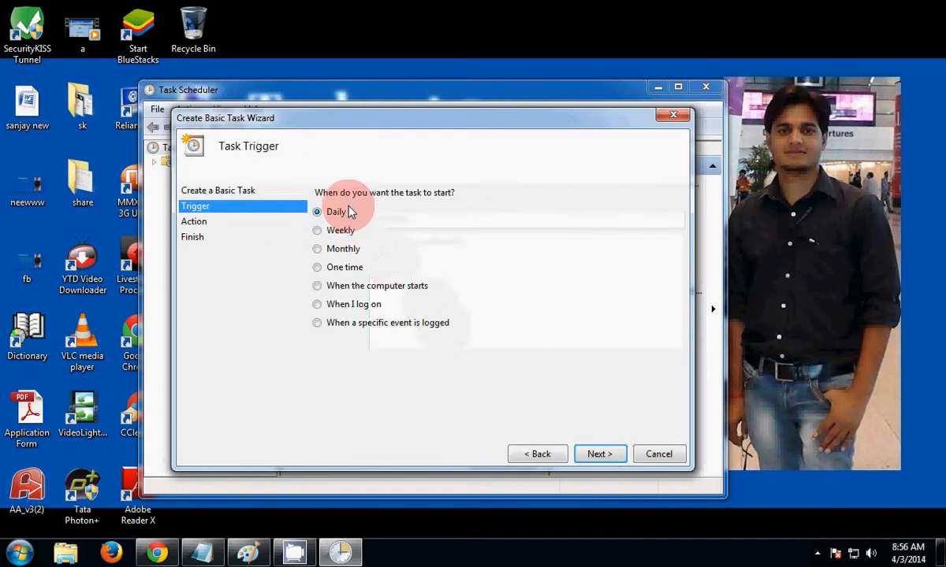
{"action": "mouse_move", "coordinate": [410, 203]}
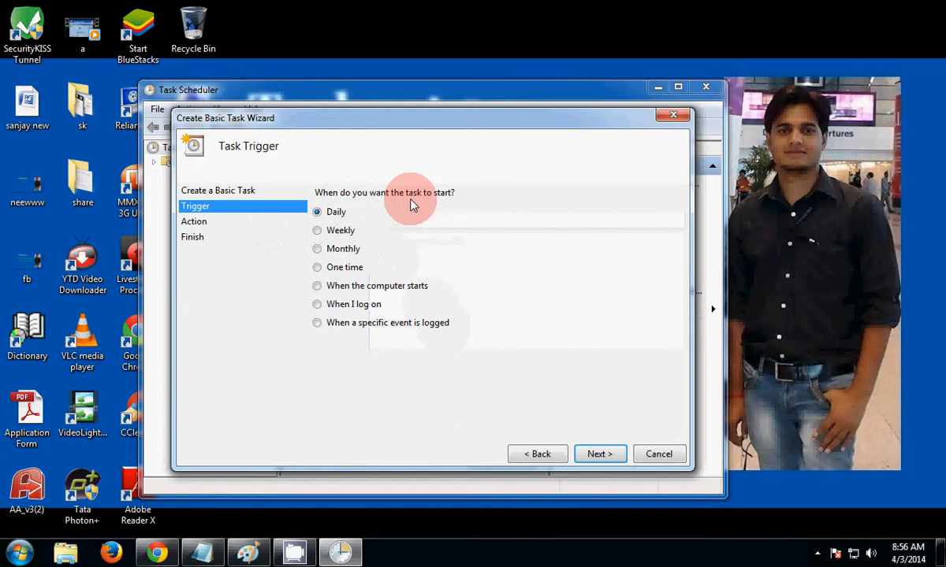
{"action": "mouse_move", "coordinate": [439, 204]}
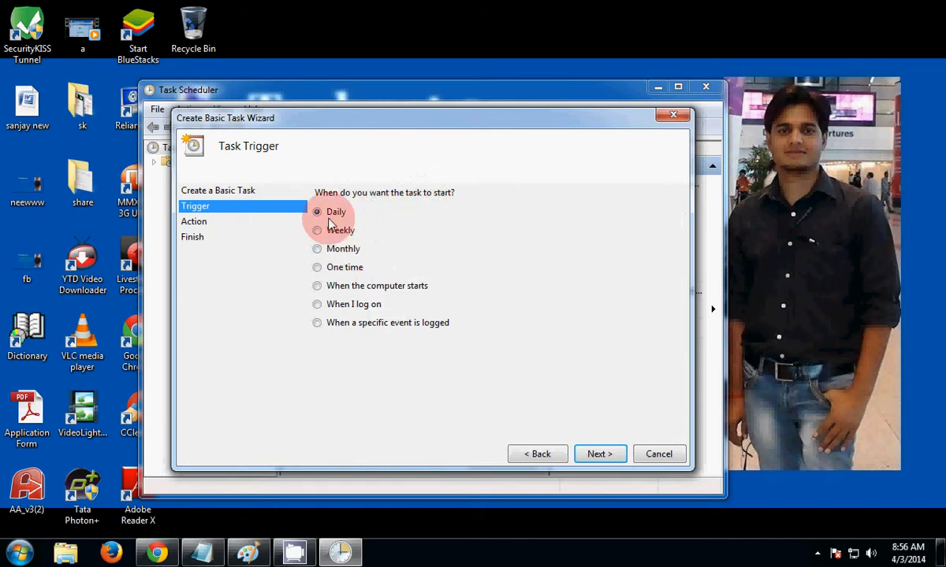
{"action": "mouse_move", "coordinate": [445, 284]}
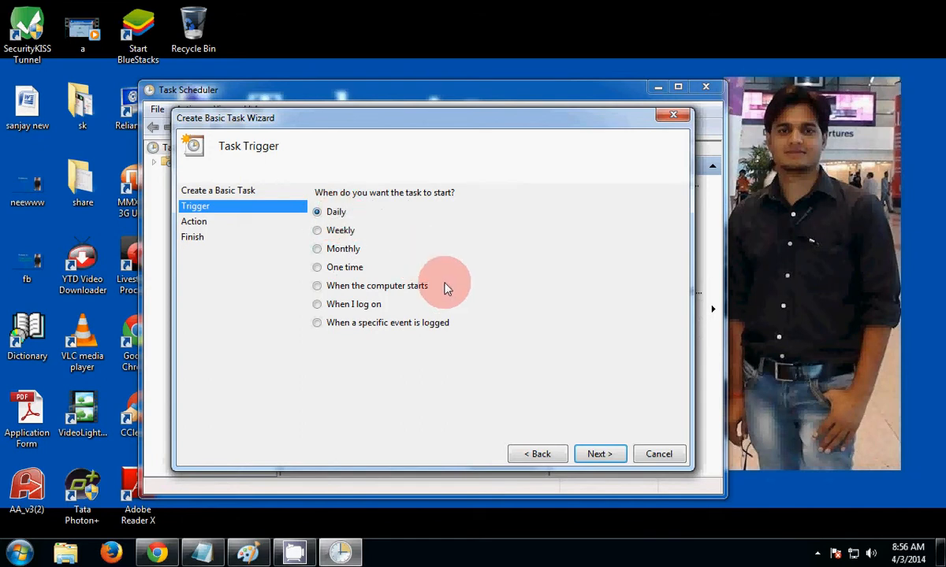
{"action": "mouse_move", "coordinate": [386, 304]}
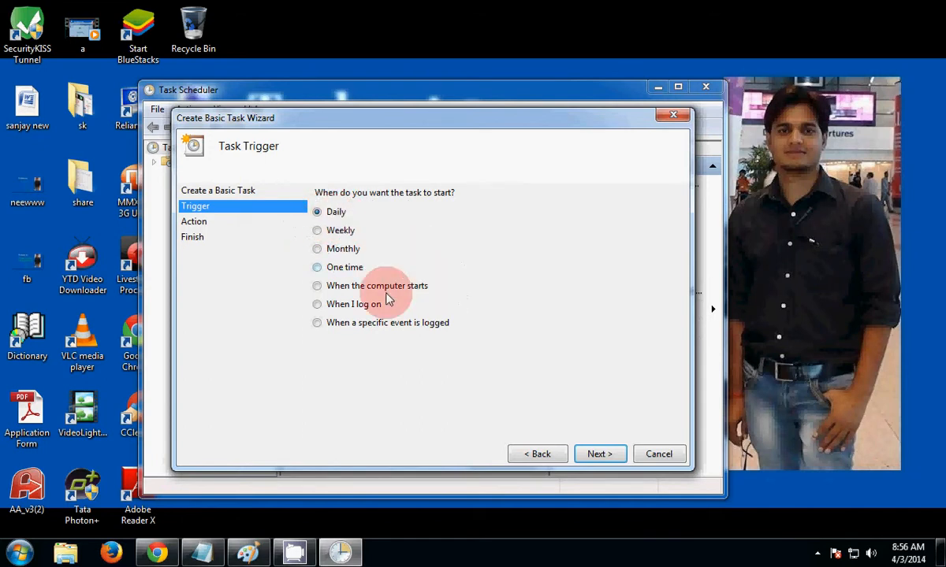
{"action": "left_click", "coordinate": [599, 454]}
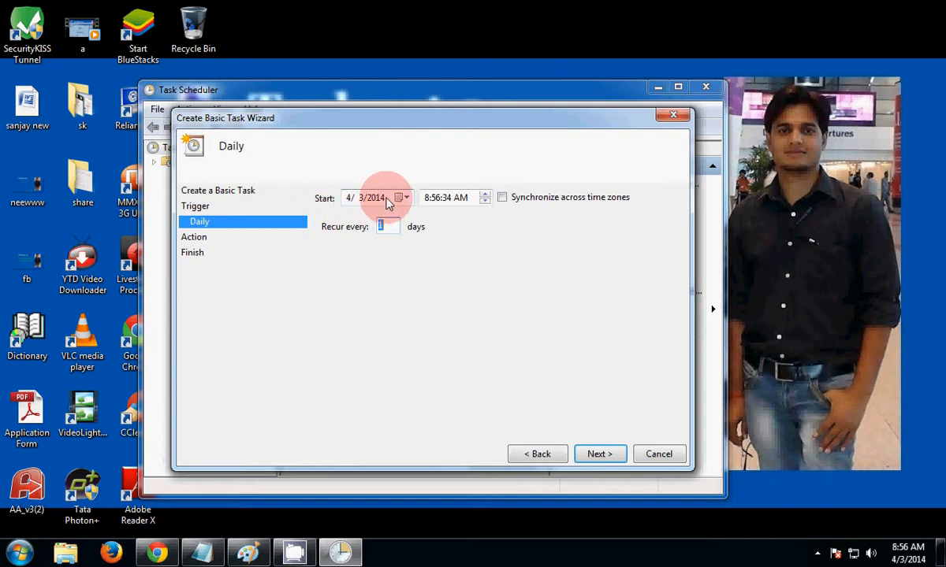
{"action": "mouse_move", "coordinate": [398, 226]}
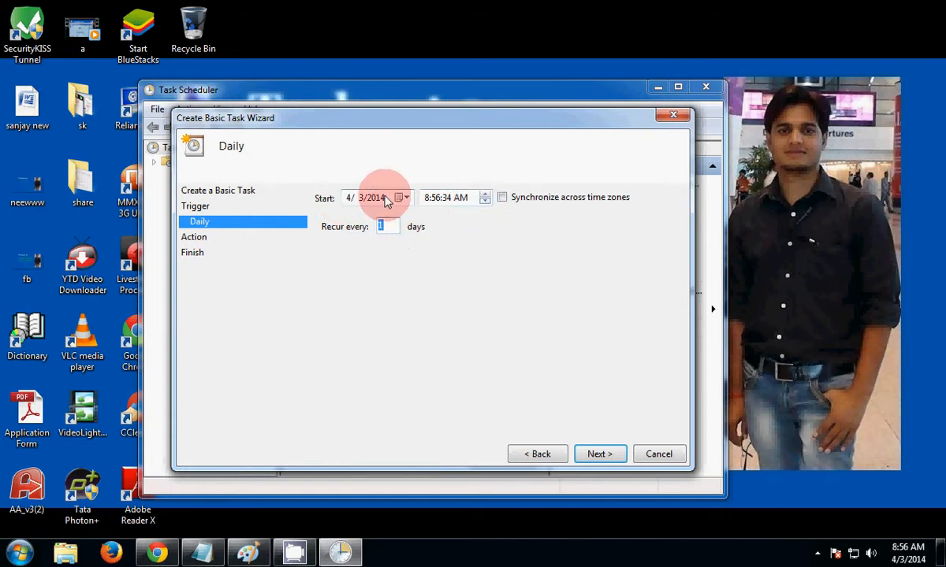
{"action": "mouse_move", "coordinate": [518, 260]}
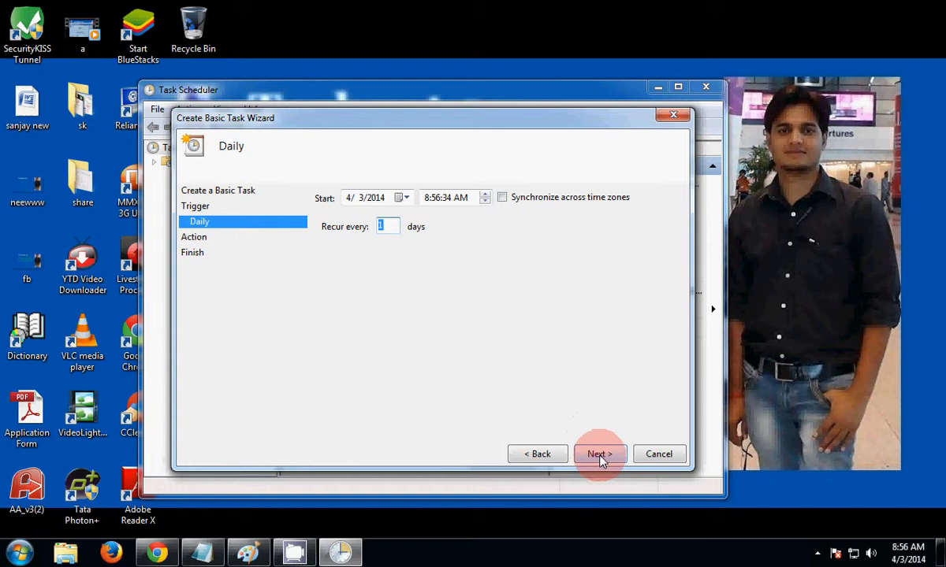
- Accept the schedule starting 4/3/2014 at 8:56:34 AM, recurring every 1 day
{"action": "left_click", "coordinate": [599, 454]}
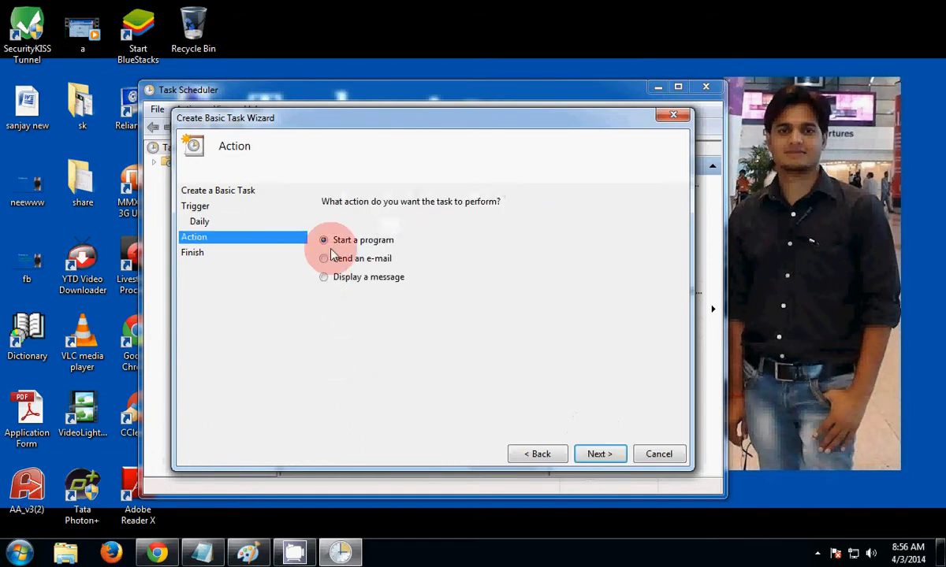
{"action": "mouse_move", "coordinate": [343, 247]}
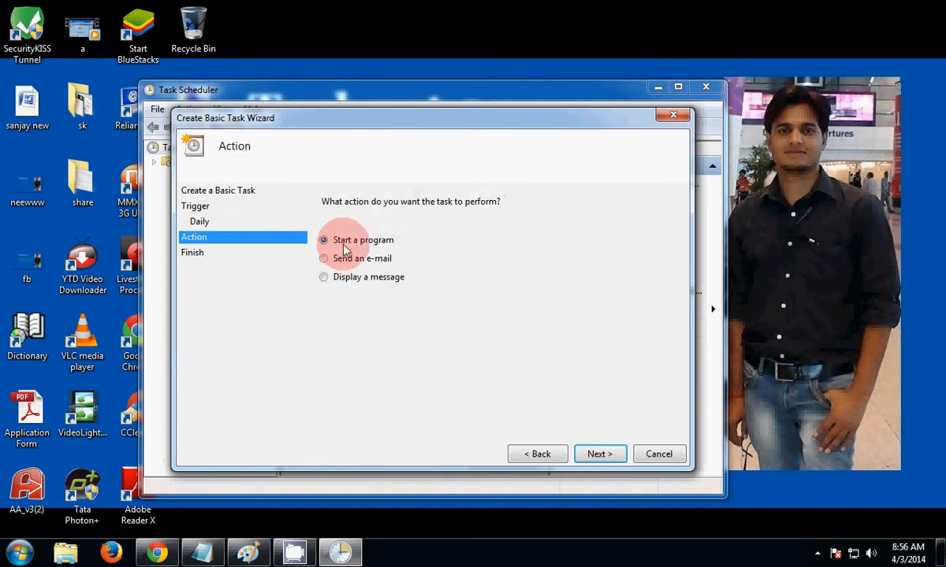
{"action": "mouse_move", "coordinate": [388, 255]}
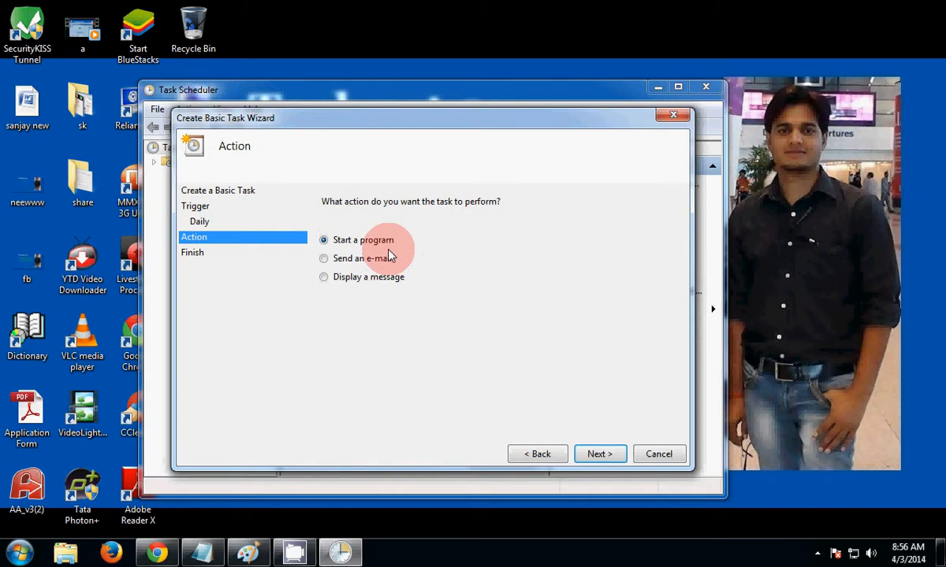
{"action": "mouse_move", "coordinate": [333, 250]}
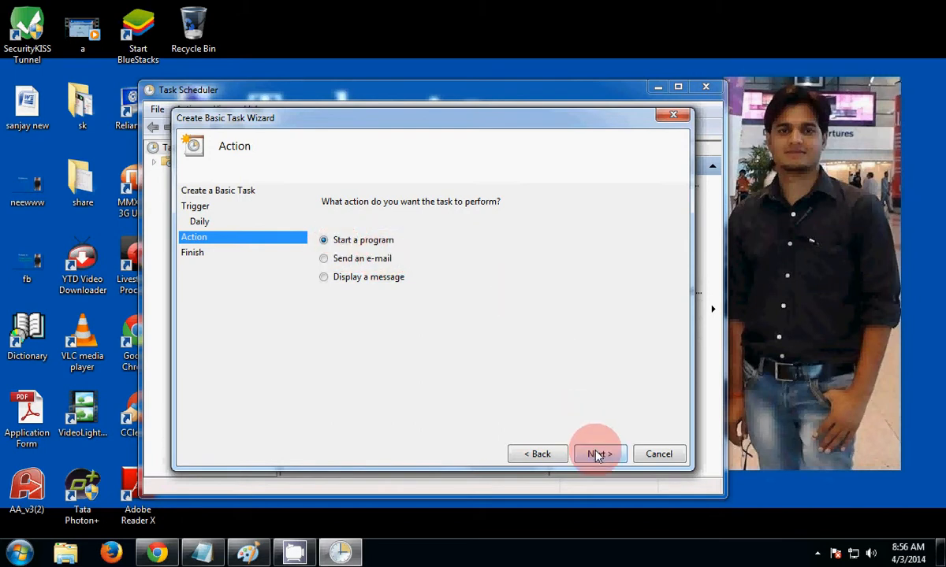
- Confirm 'Start a program' as the task's action
{"action": "left_click", "coordinate": [598, 454]}
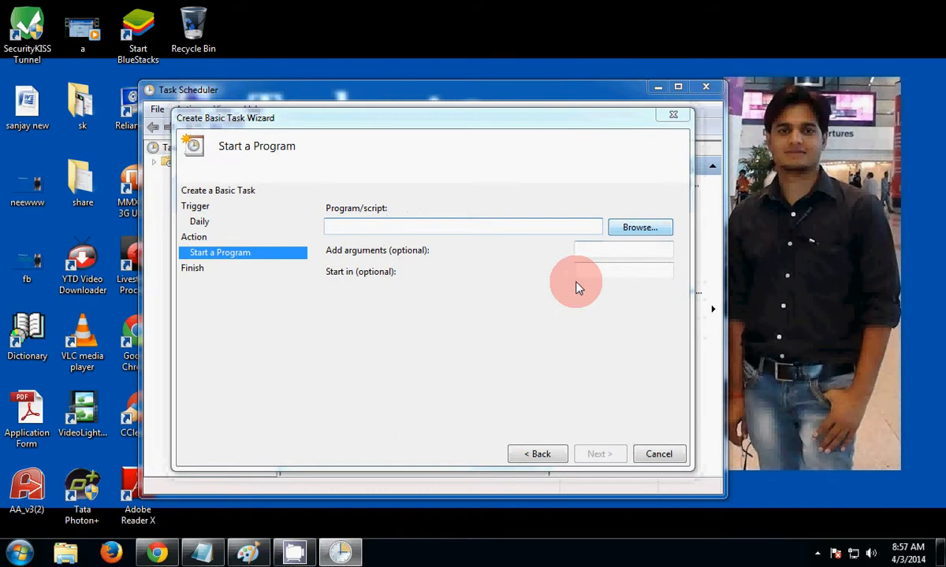
- Paste C:\Windows\System32\cleanmgr.exe from Notepad into the Program/script field
{"action": "left_click", "coordinate": [639, 227]}
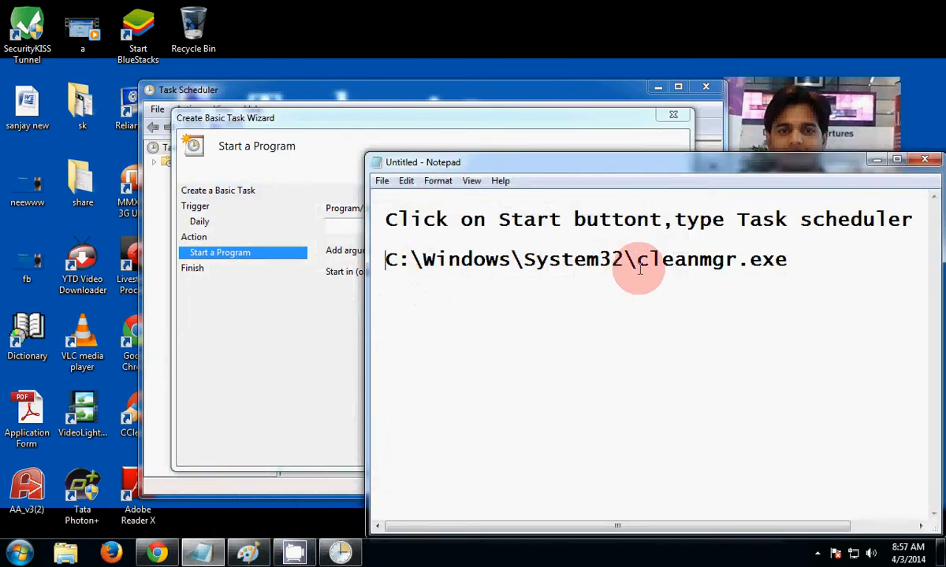
{"action": "mouse_move", "coordinate": [392, 259]}
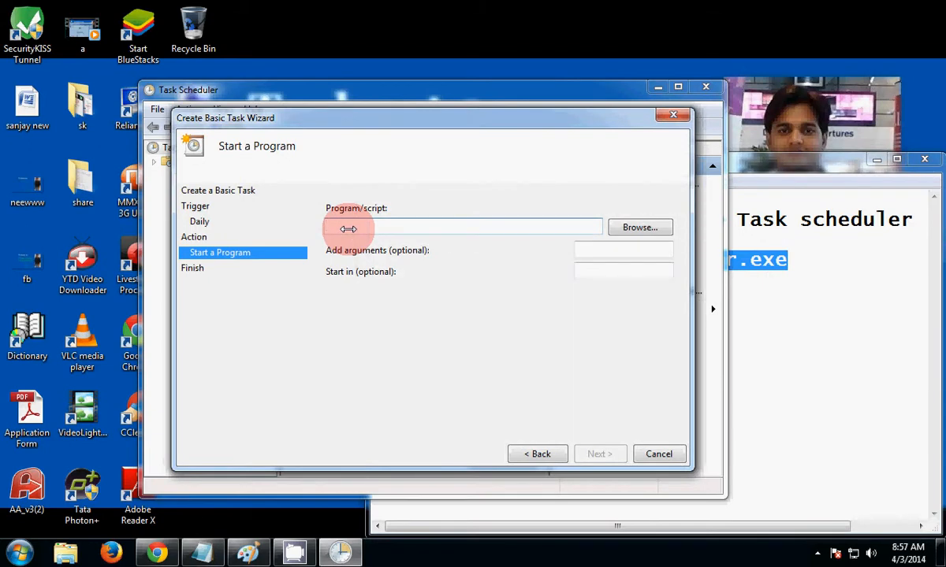
{"action": "right_click", "coordinate": [462, 227]}
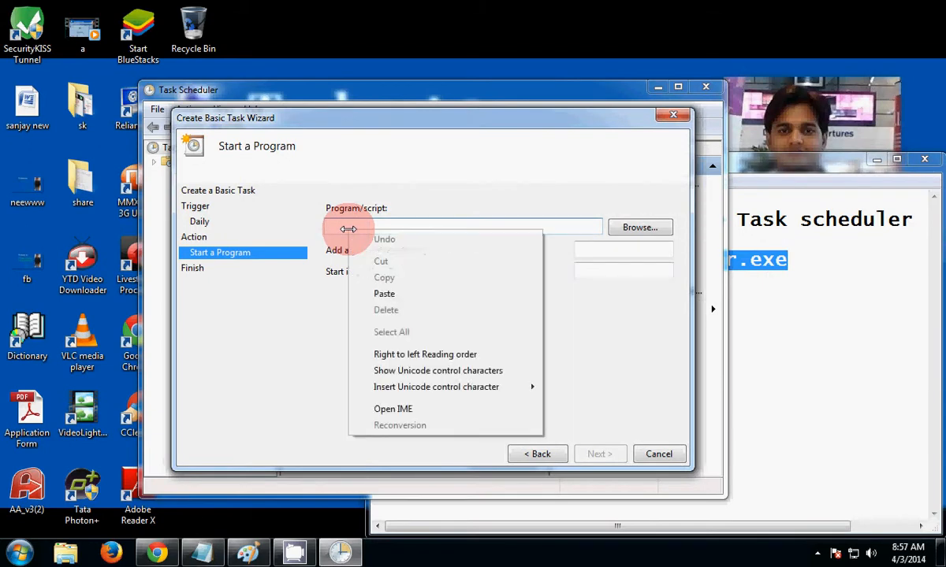
{"action": "left_click", "coordinate": [384, 293]}
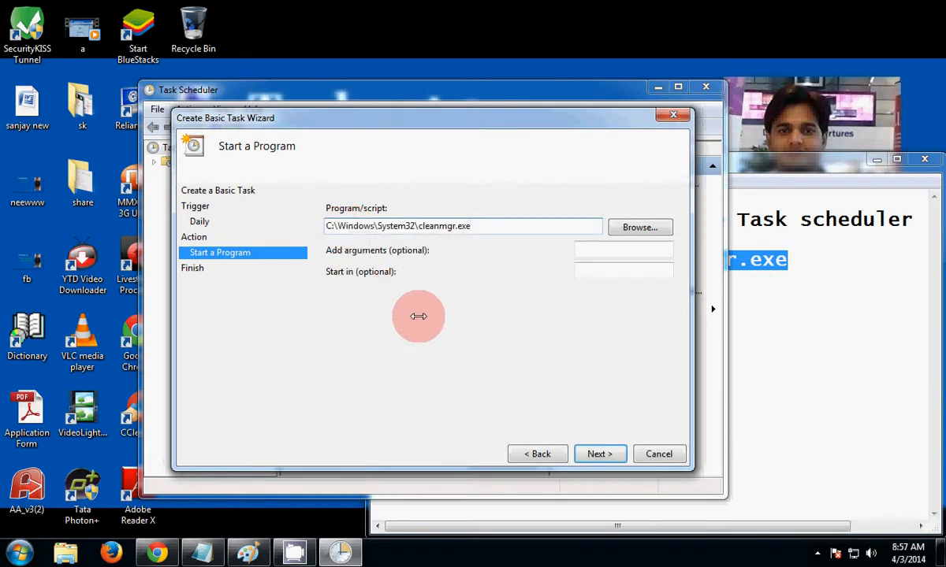
{"action": "left_click", "coordinate": [599, 454]}
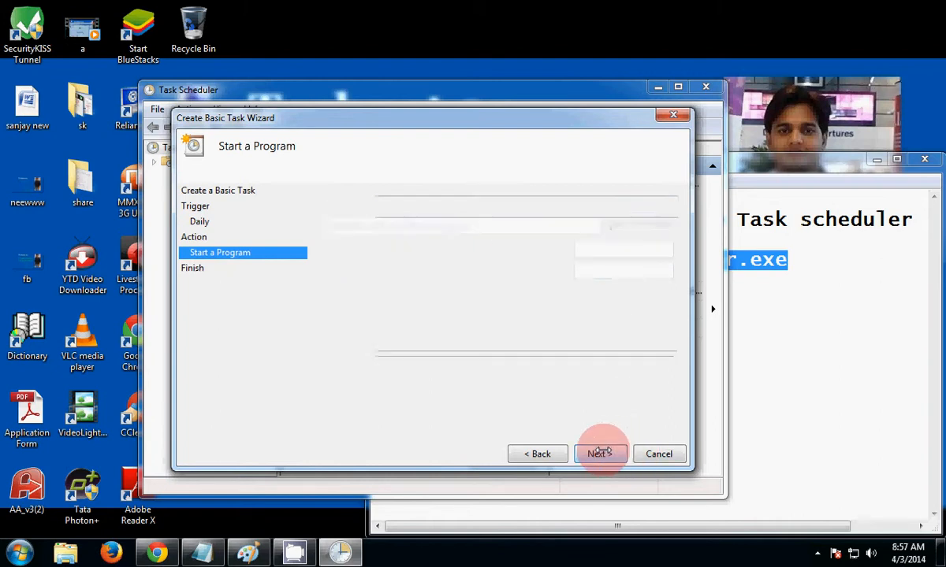
- Review the summary and finish creating the Diskclean task
{"action": "left_click", "coordinate": [600, 454]}
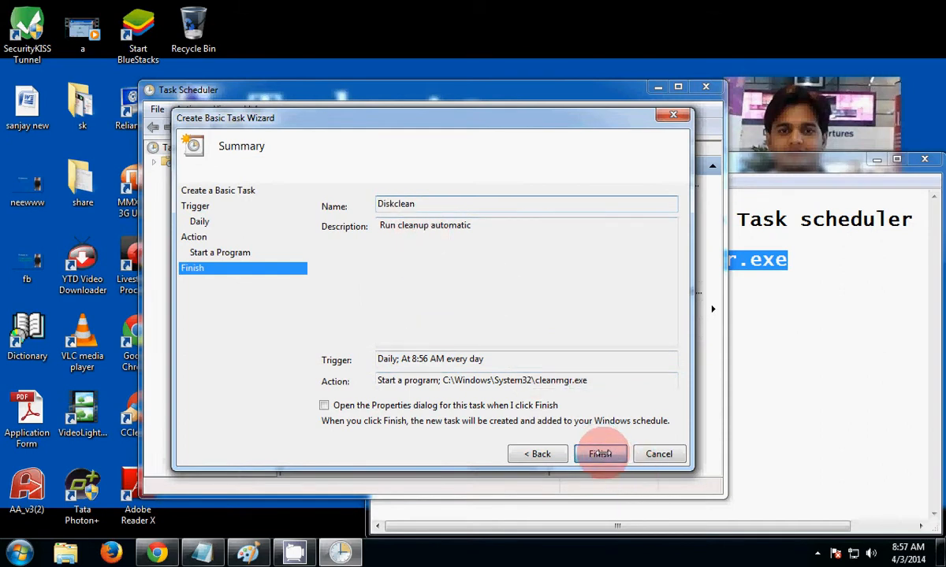
{"action": "left_click", "coordinate": [599, 454]}
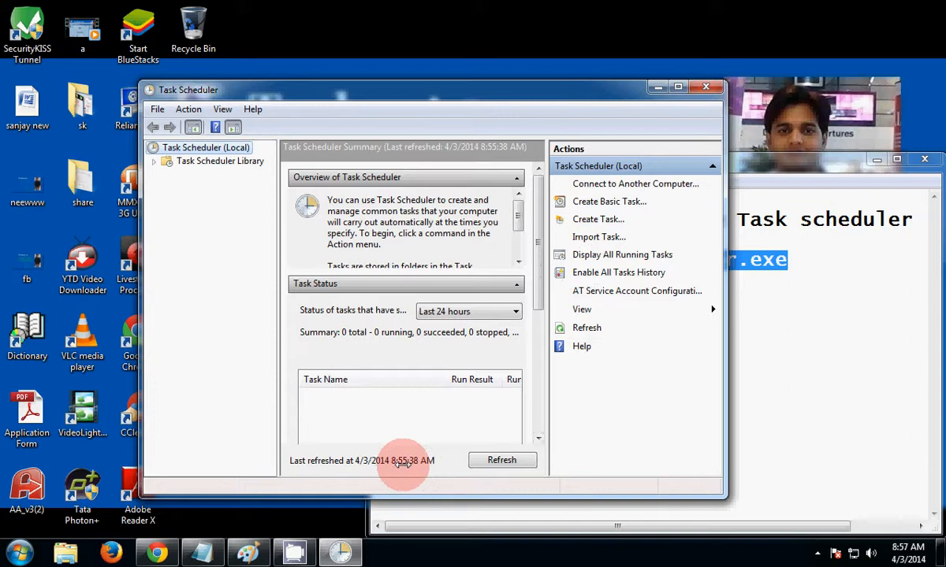
{"action": "mouse_move", "coordinate": [430, 464]}
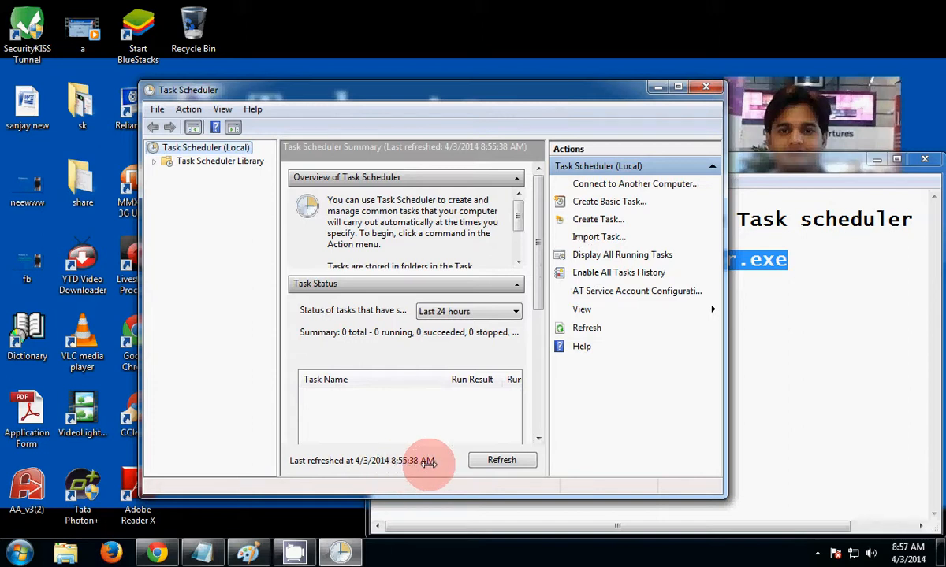
{"action": "mouse_move", "coordinate": [645, 93]}
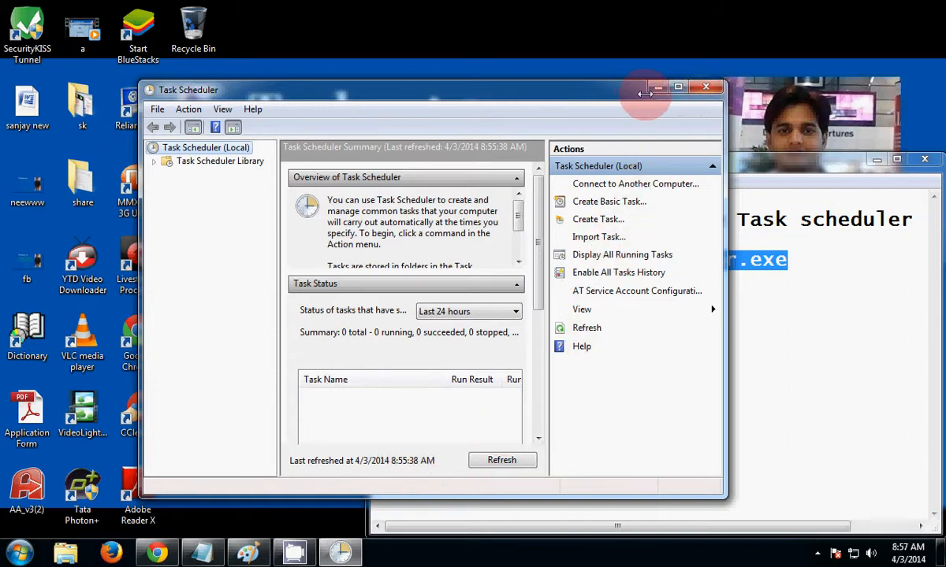